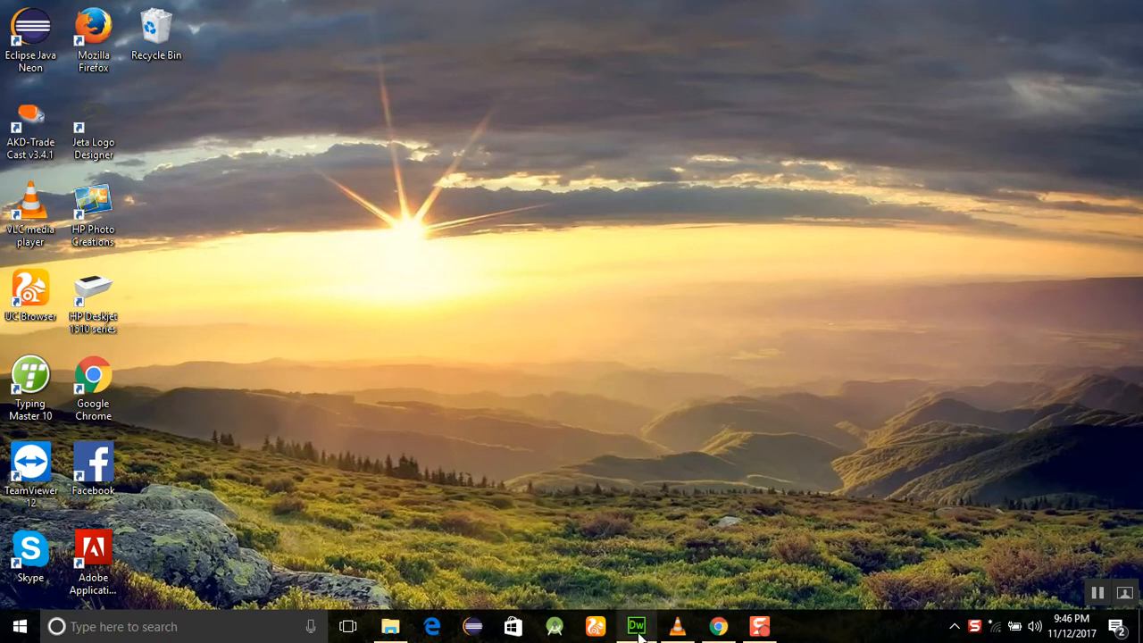
# Step: Switch to Dreamweaver from the taskbar to start a new PHP document
pyautogui.click(636, 625)
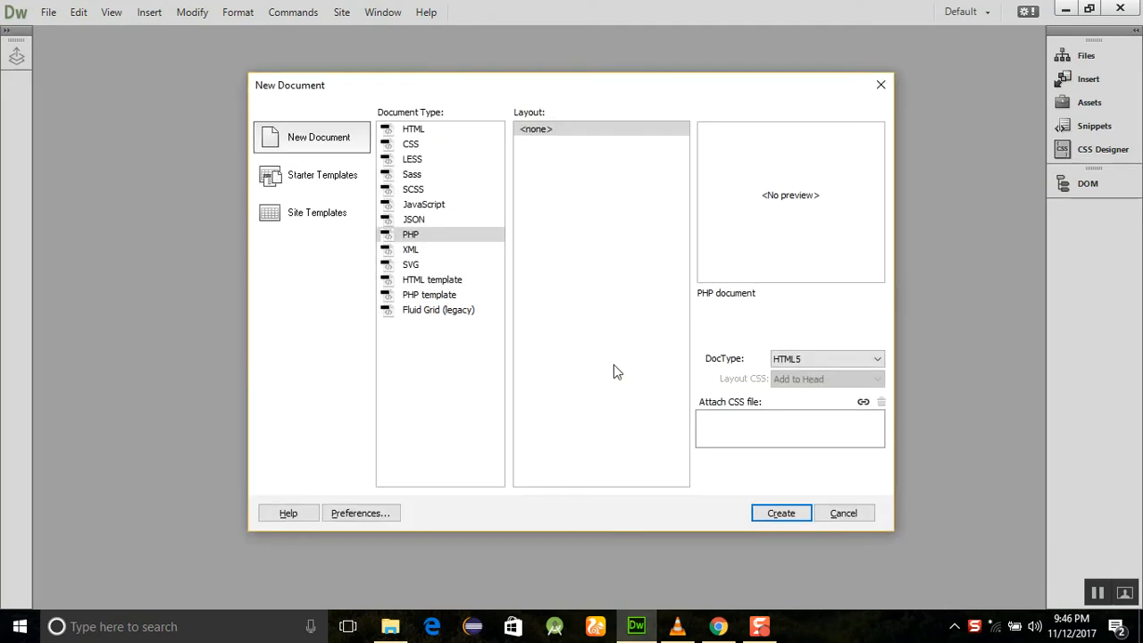
# Step: Create the blank PHP document and title it HIDING PARAGRAPH EXAMPLE in the head
pyautogui.click(781, 512)
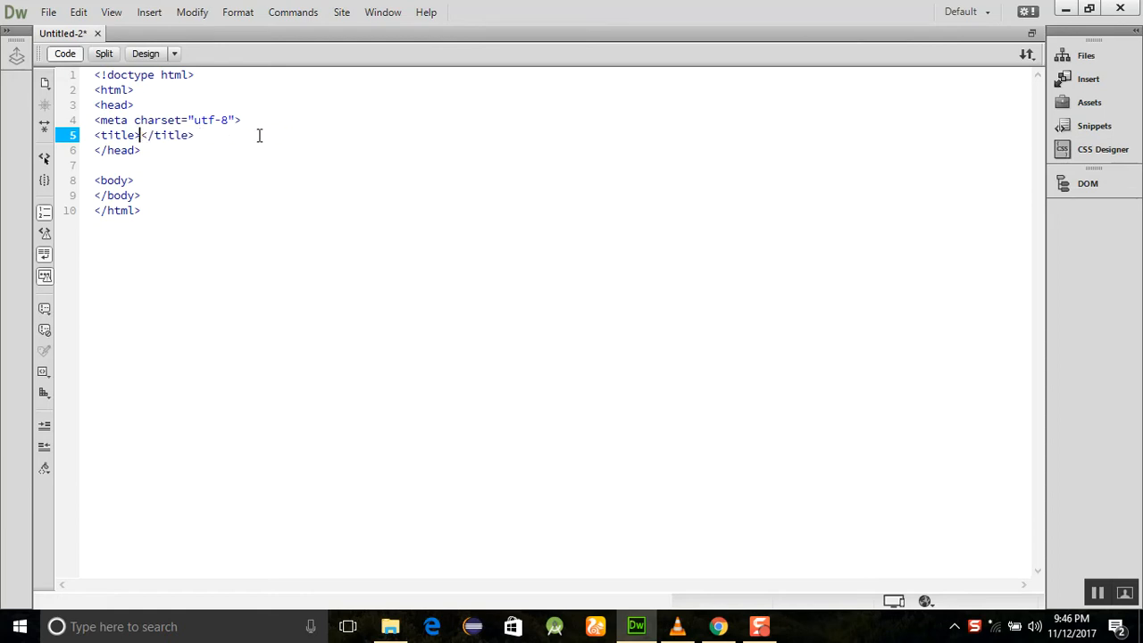
pyautogui.write('HIDING E')
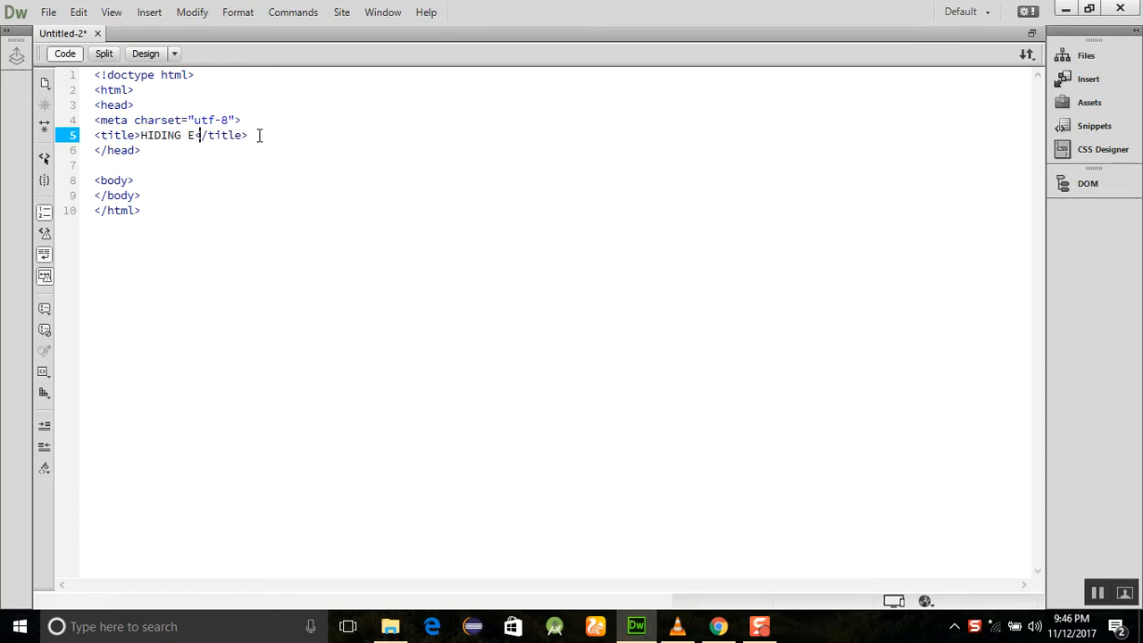
pyautogui.write('P')
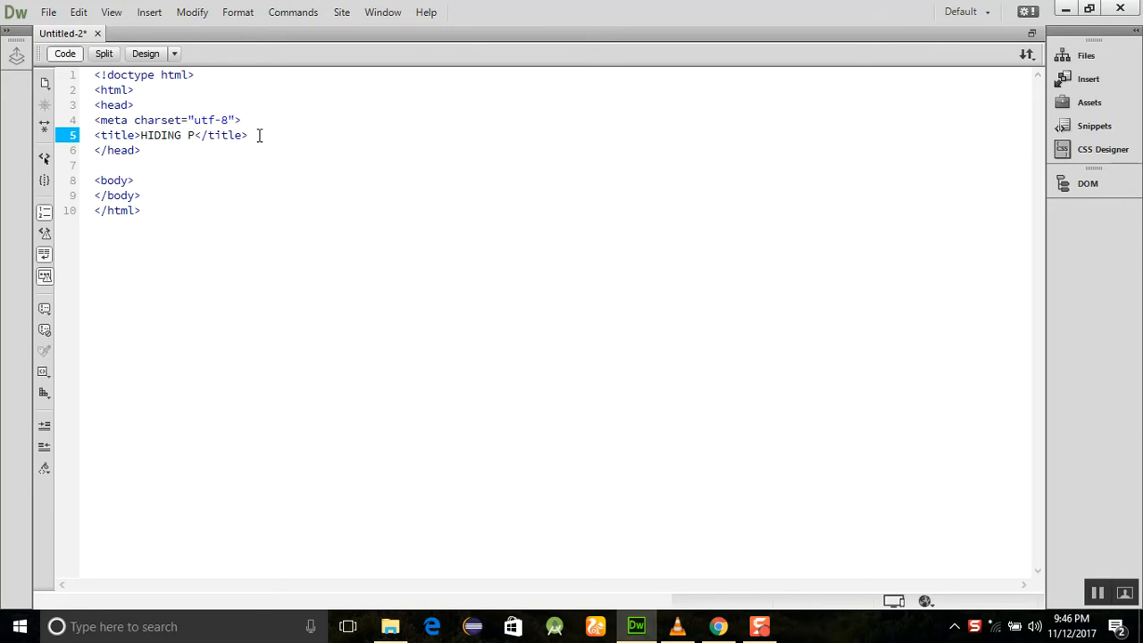
pyautogui.write('ARAGA')
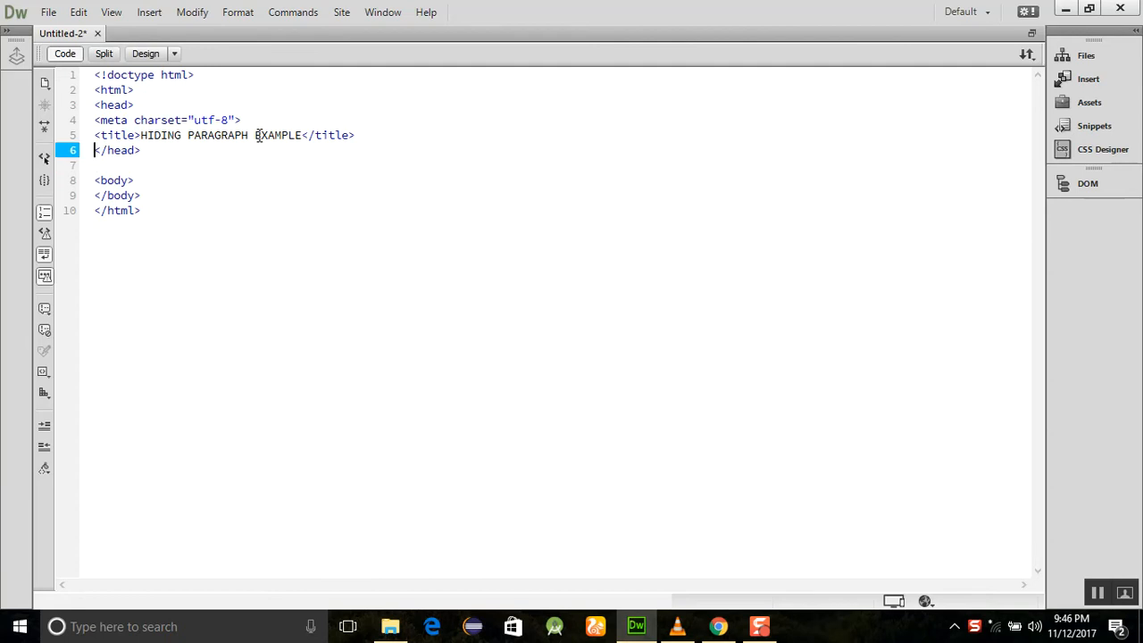
# Step: Save the page as HIDING_PARAGRAPH_EXAMPLE.php in the JQueryExample folder via Ctrl+S
pyautogui.press('ctrl+s')
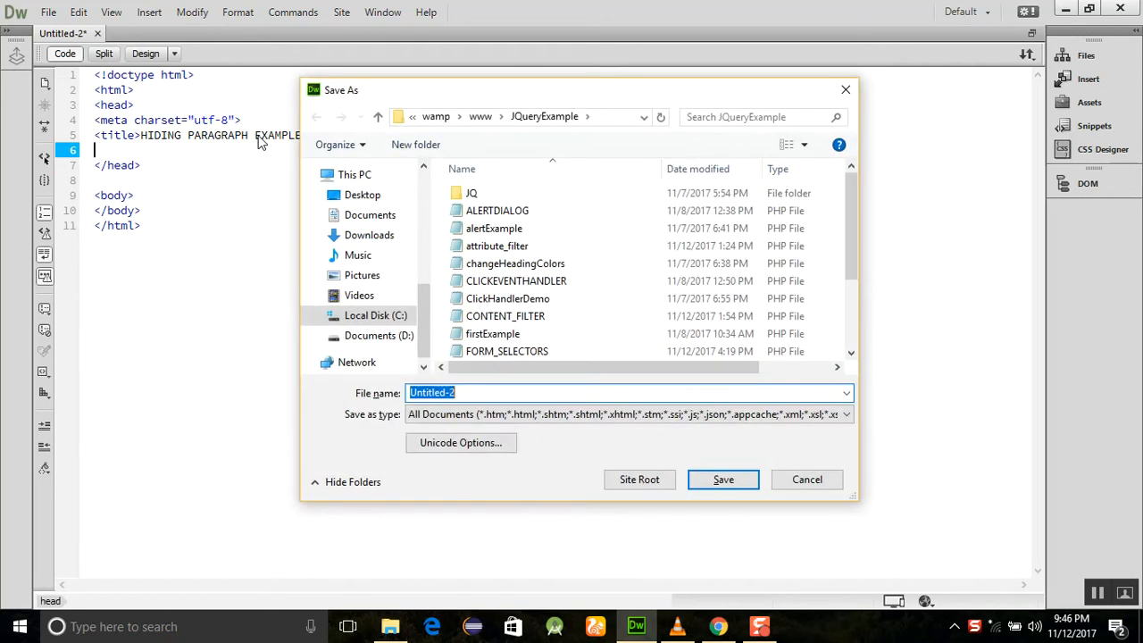
pyautogui.write('HIDING')
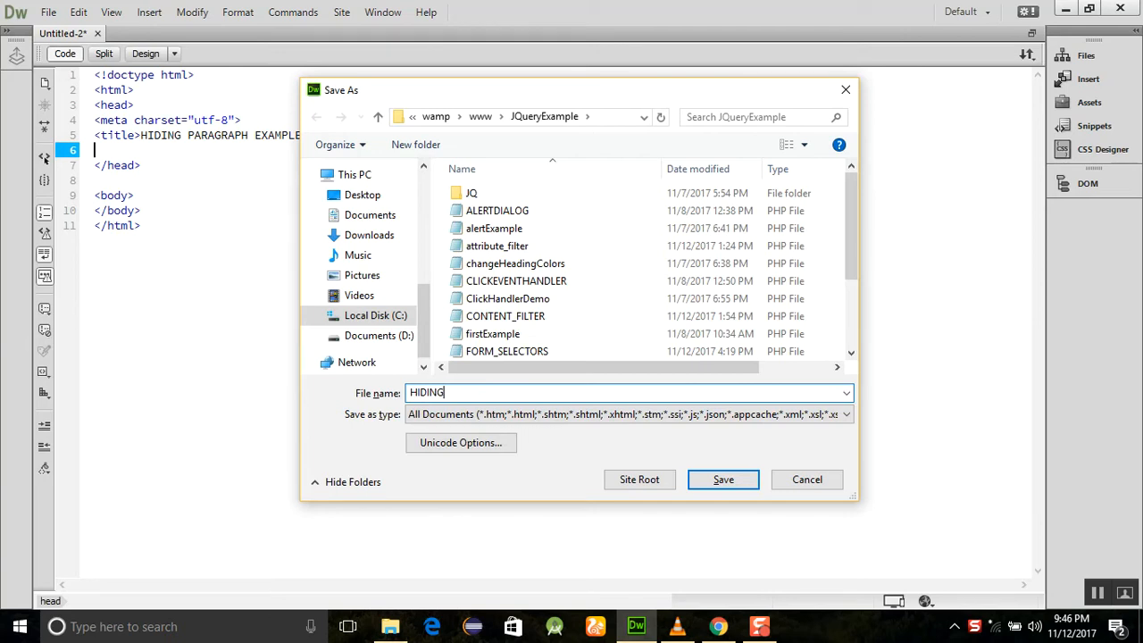
pyautogui.write('_PARAGRAPH_')
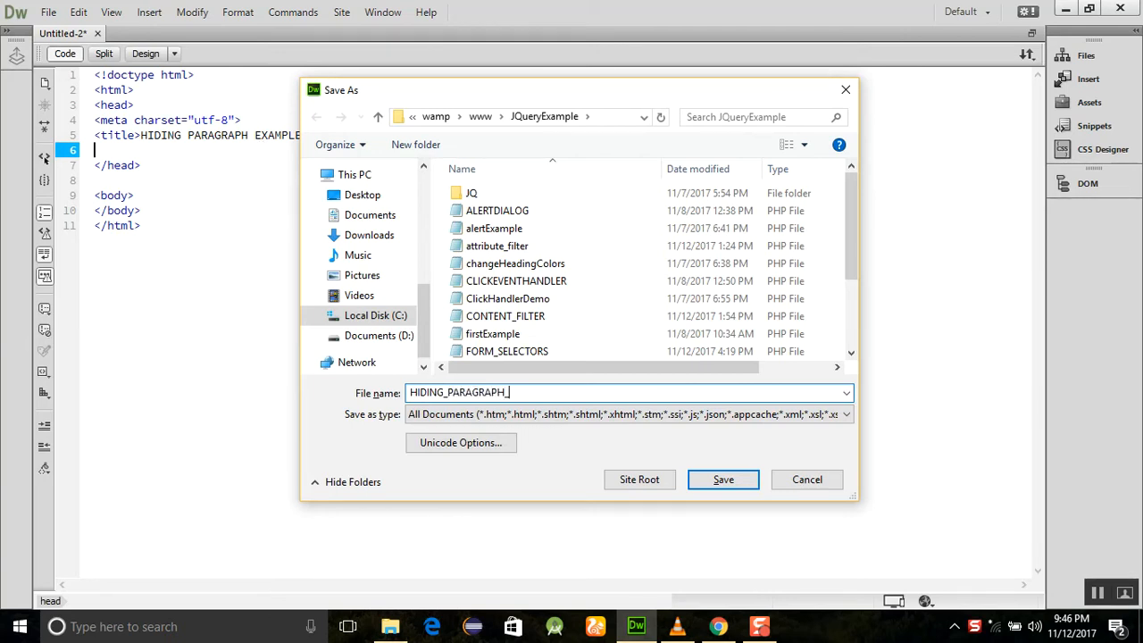
pyautogui.click(723, 479)
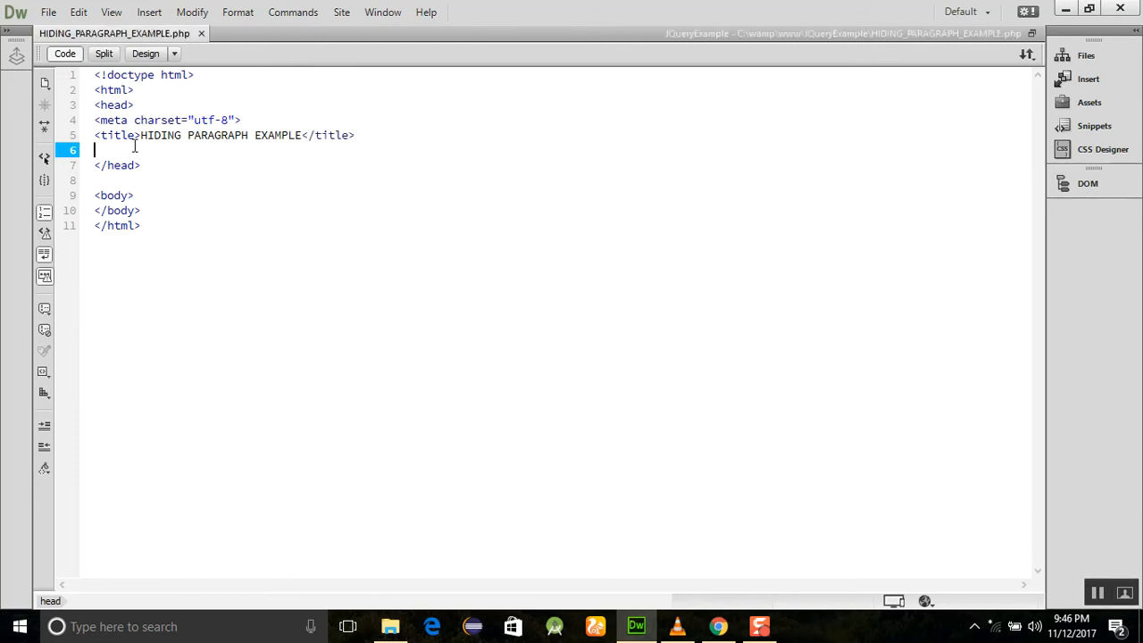
# Step: Add a script tag loading JQ/jquery-1.11.3.min.js below the title in the head
pyautogui.write('<sc')
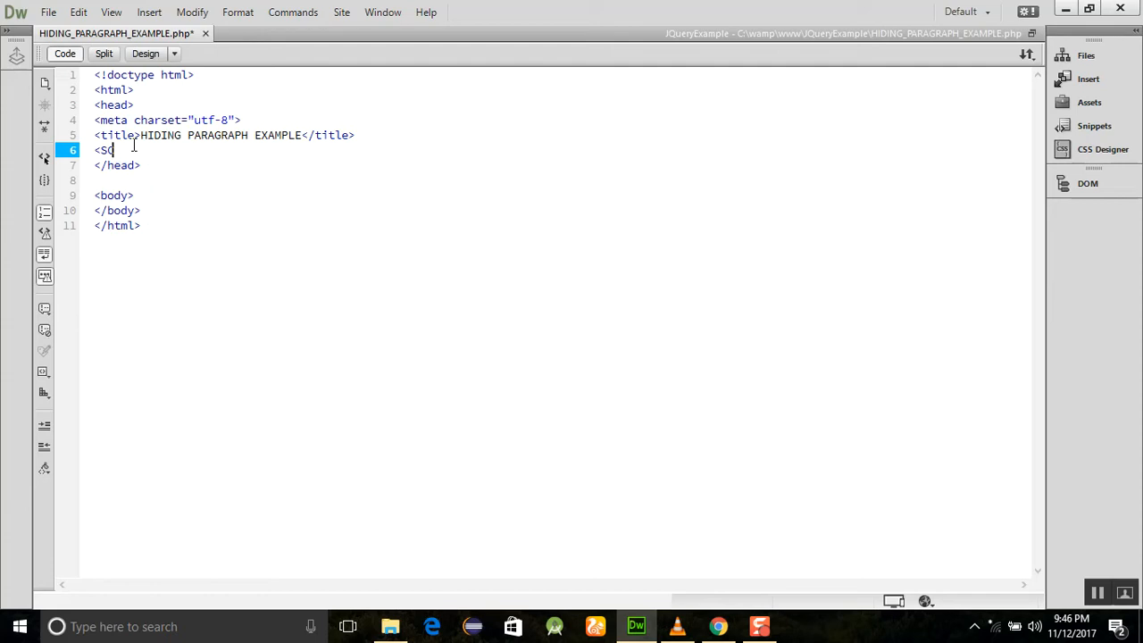
pyautogui.write('cript SRC')
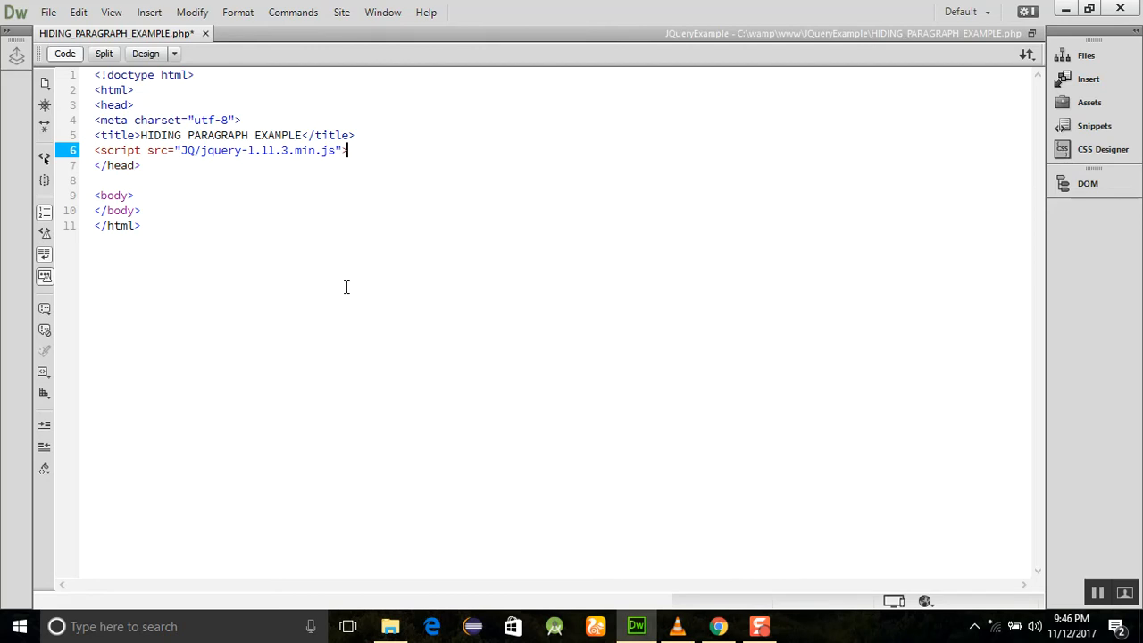
pyautogui.write('<')
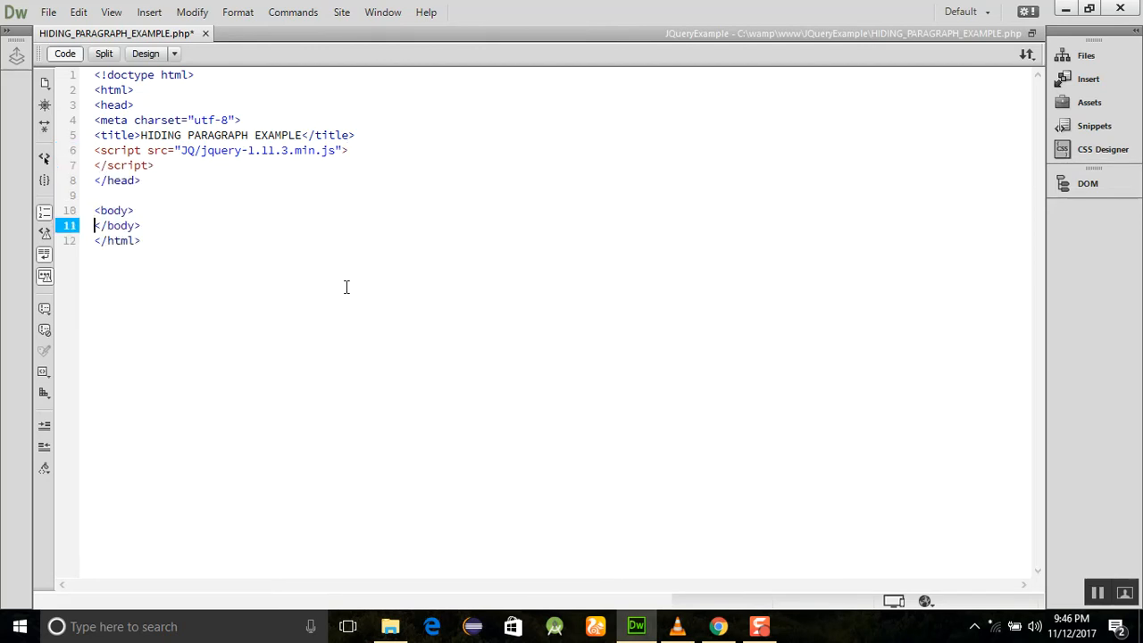
# Step: Add an H1 heading reading HIDING EXAMPLE in the body
pyautogui.write('h1')
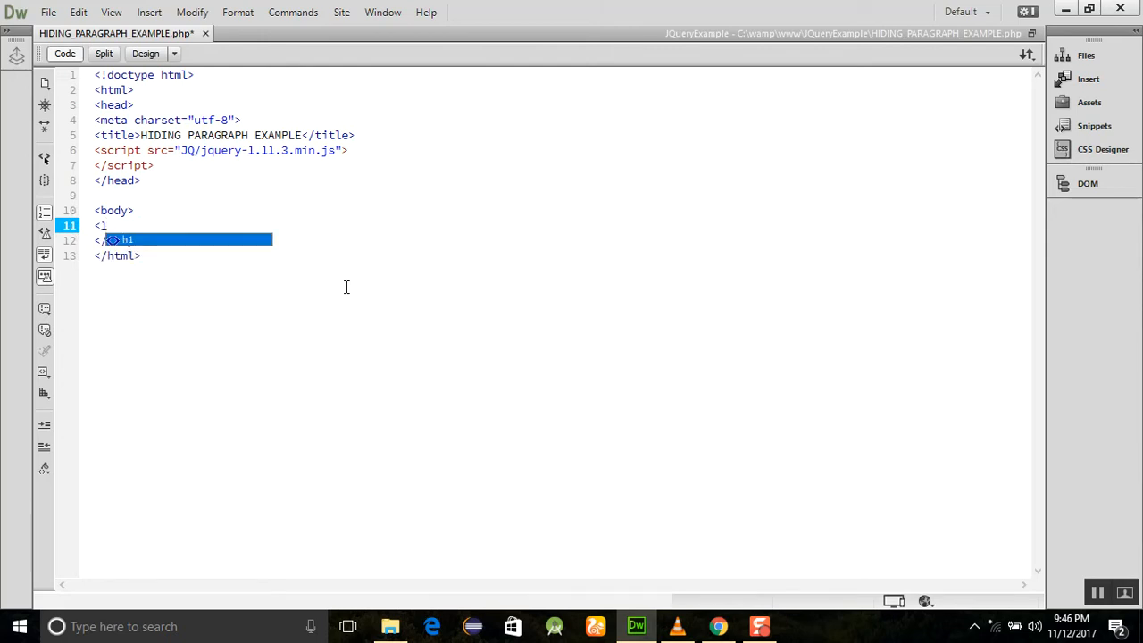
pyautogui.write('<H1>')
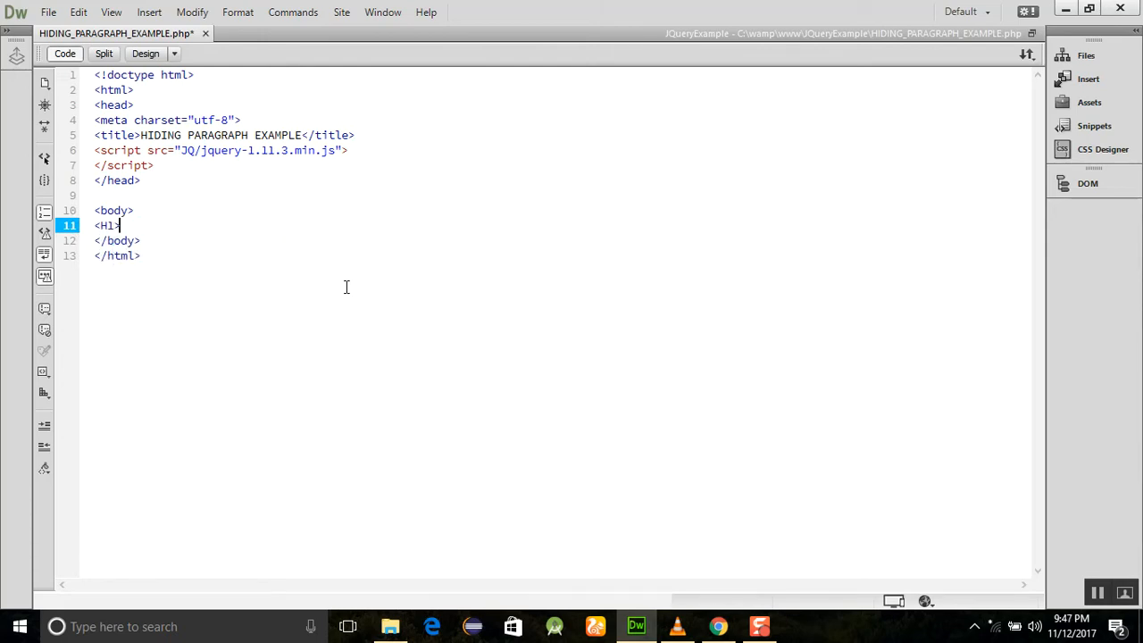
pyautogui.write('HI')
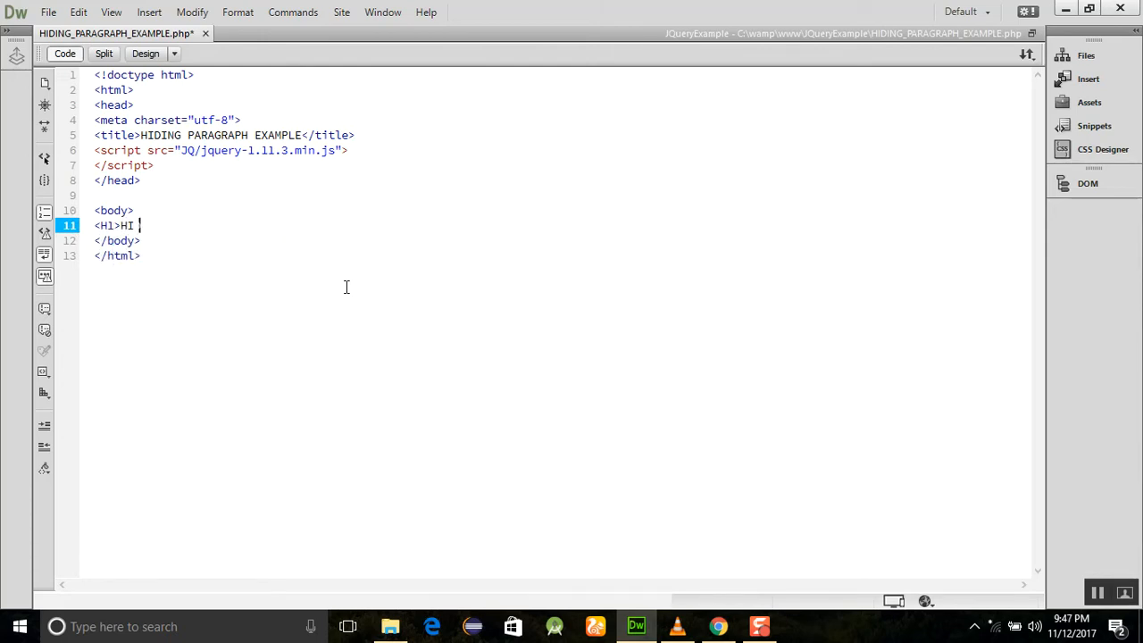
pyautogui.write('DING EXAMPLE</H1>')
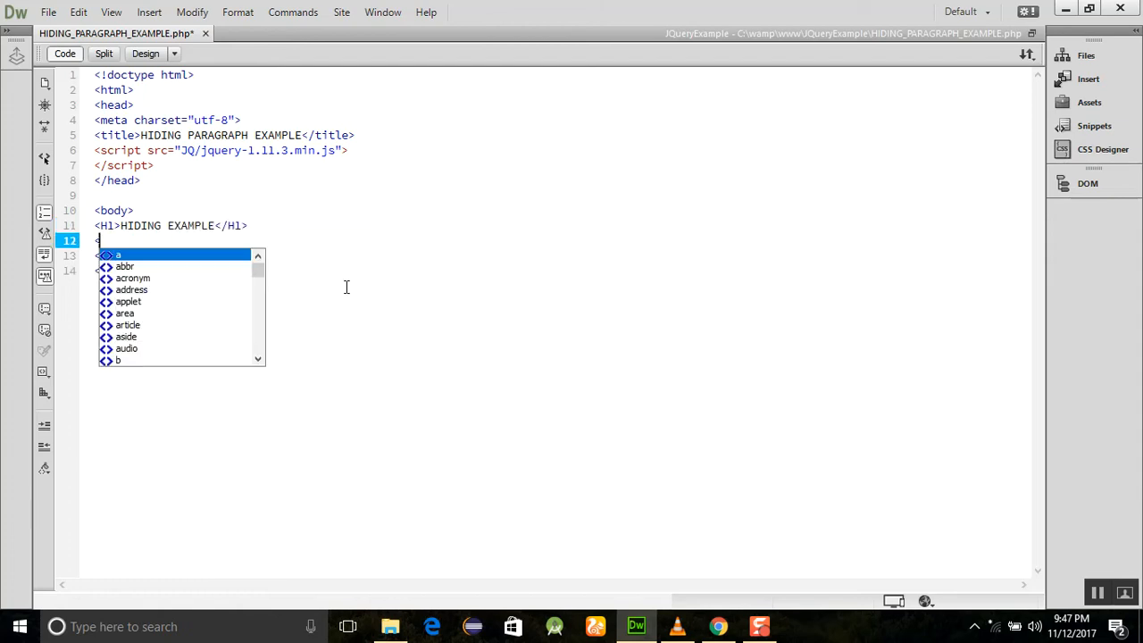
# Step: Add the paragraph JUST CLICK ON THE PARAGRAPH AND IT WILL HIDE with an empty onClick attribute
pyautogui.write('P>')
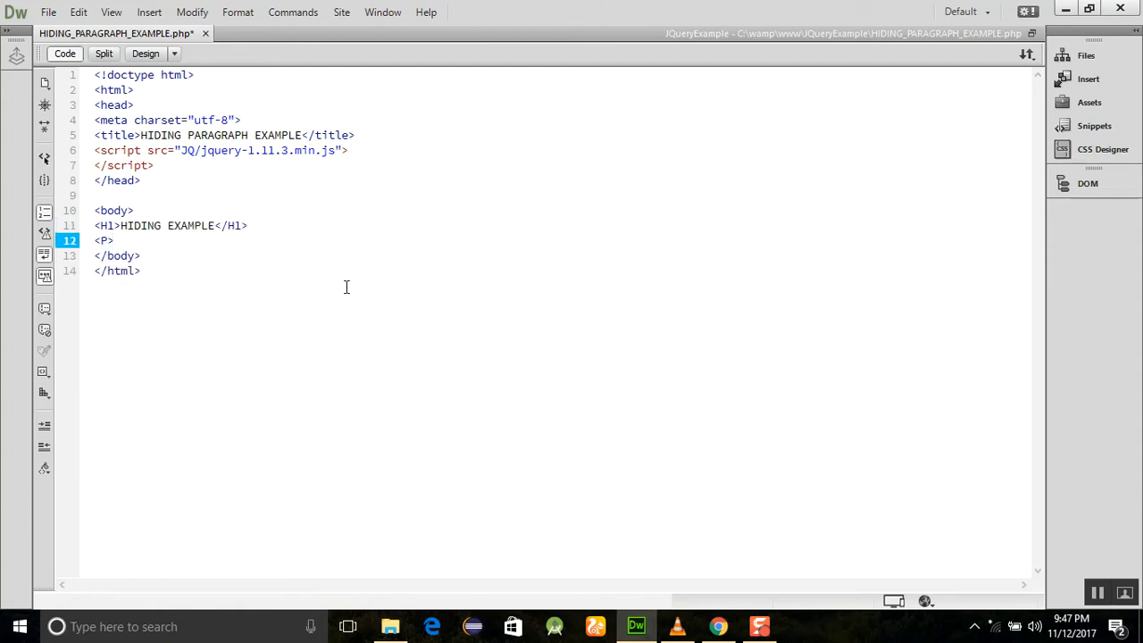
pyautogui.write('jus')
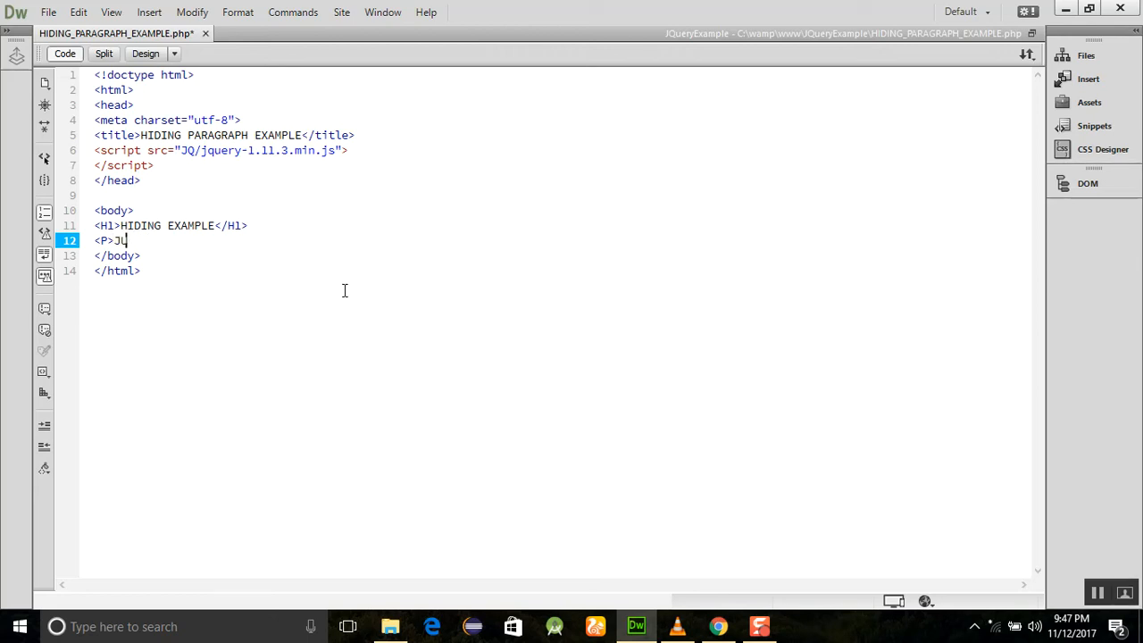
pyautogui.write('UST CLICK')
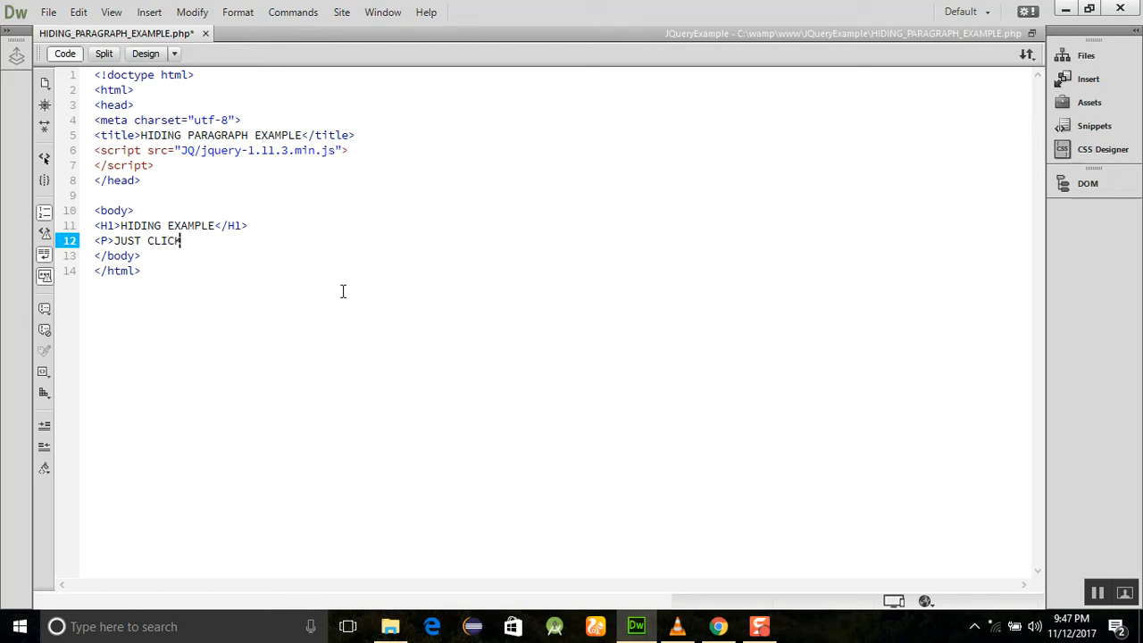
pyautogui.write('ON THE PARAGRAPH IT')
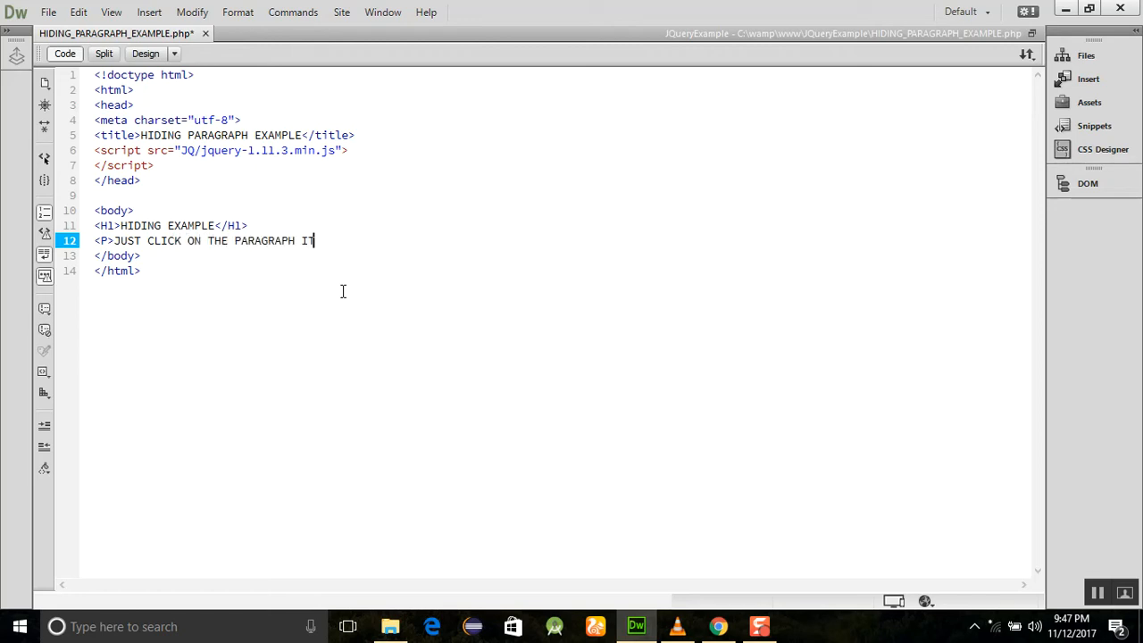
pyautogui.write('AND IT WILL HIDE.')
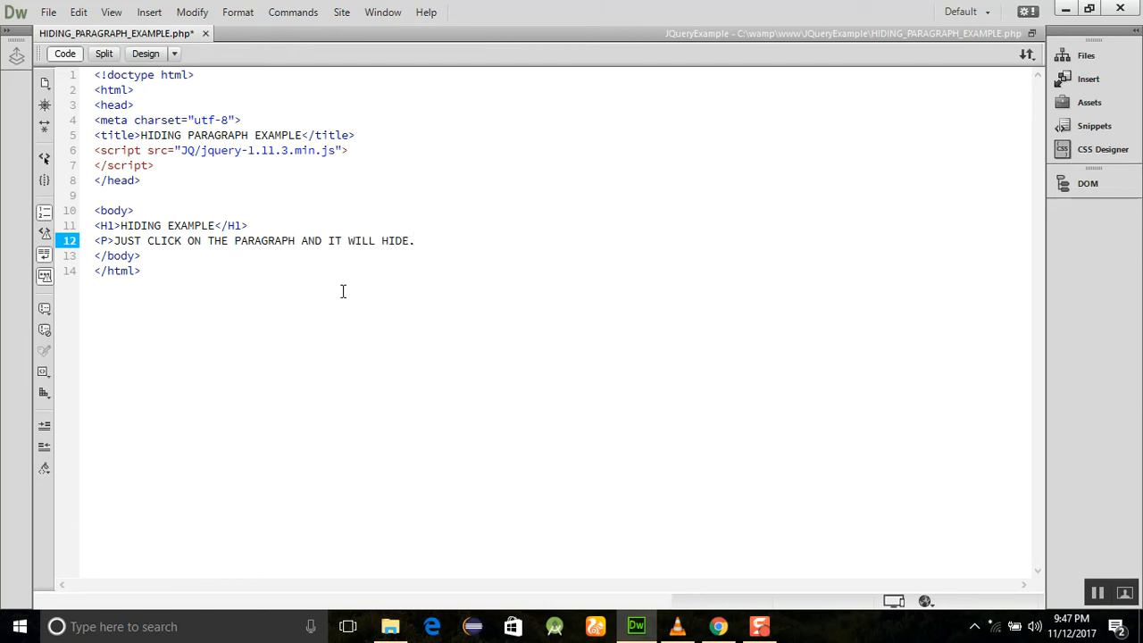
pyautogui.write('</P>')
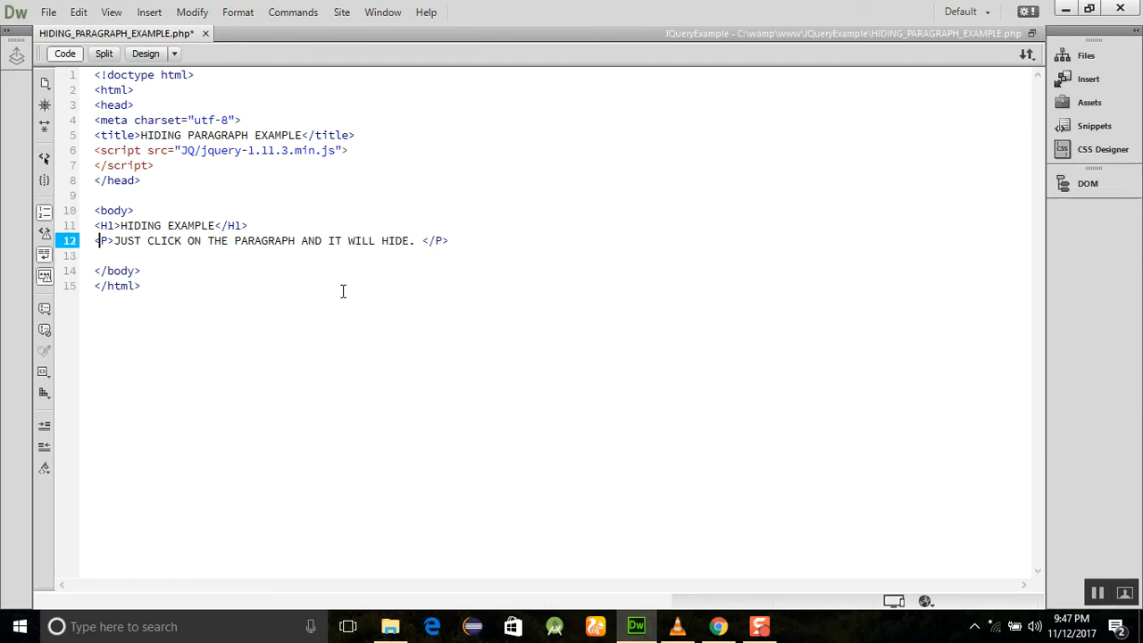
pyautogui.write('onClick="(')
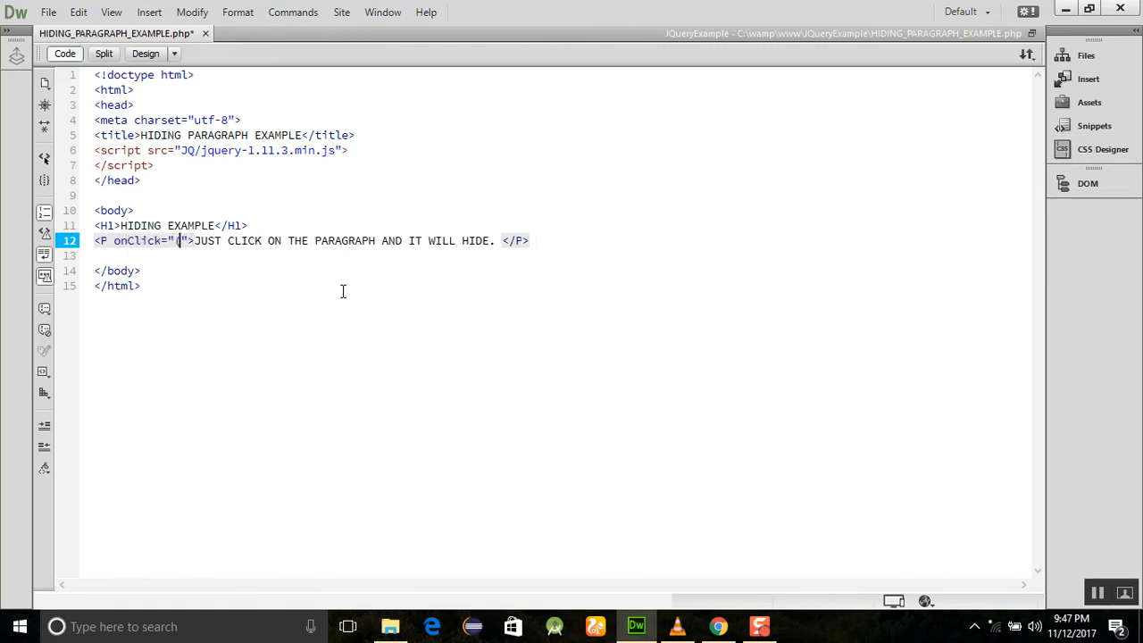
# Step: Fill the paragraph's onClick with $(this).hide(); using jQuery code hints
pyautogui.write('$(t')
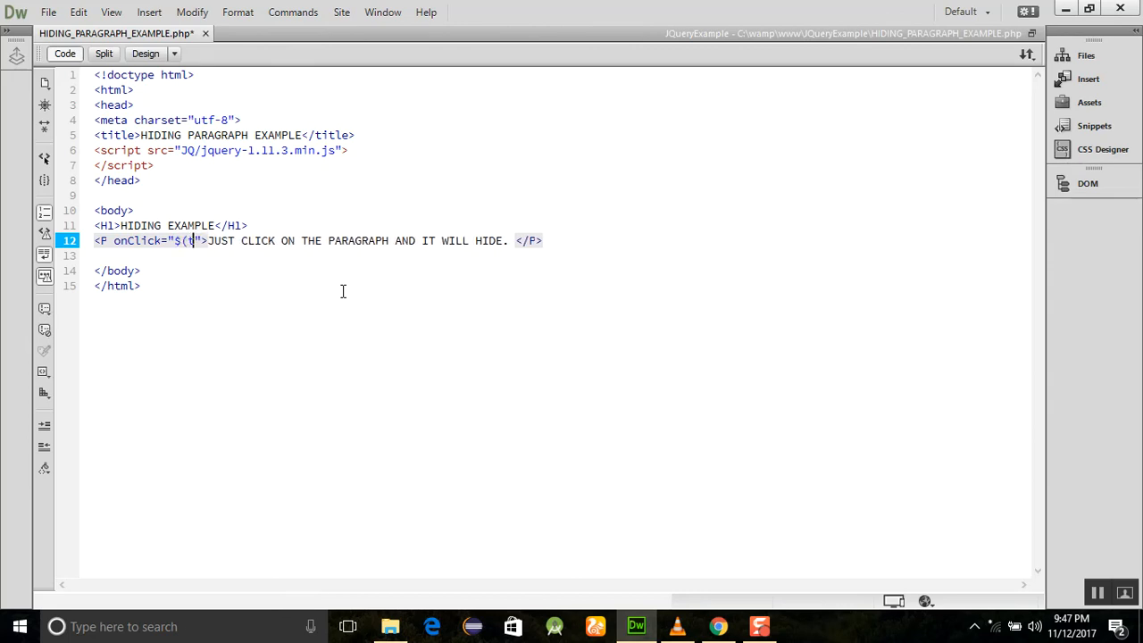
pyautogui.write('his).')
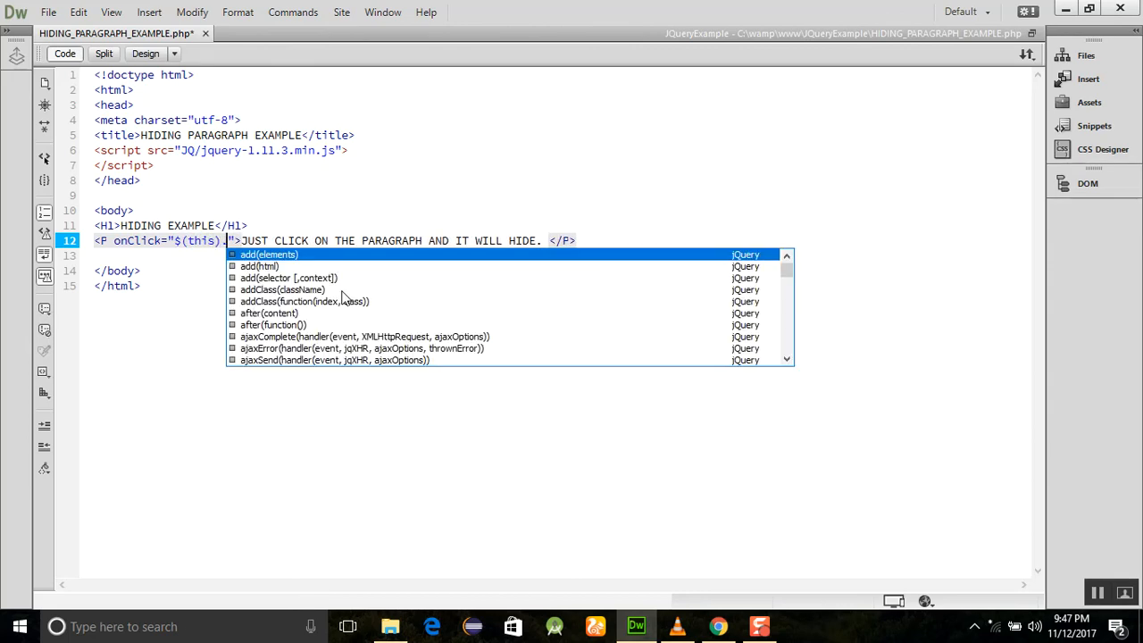
pyautogui.write('hide(')
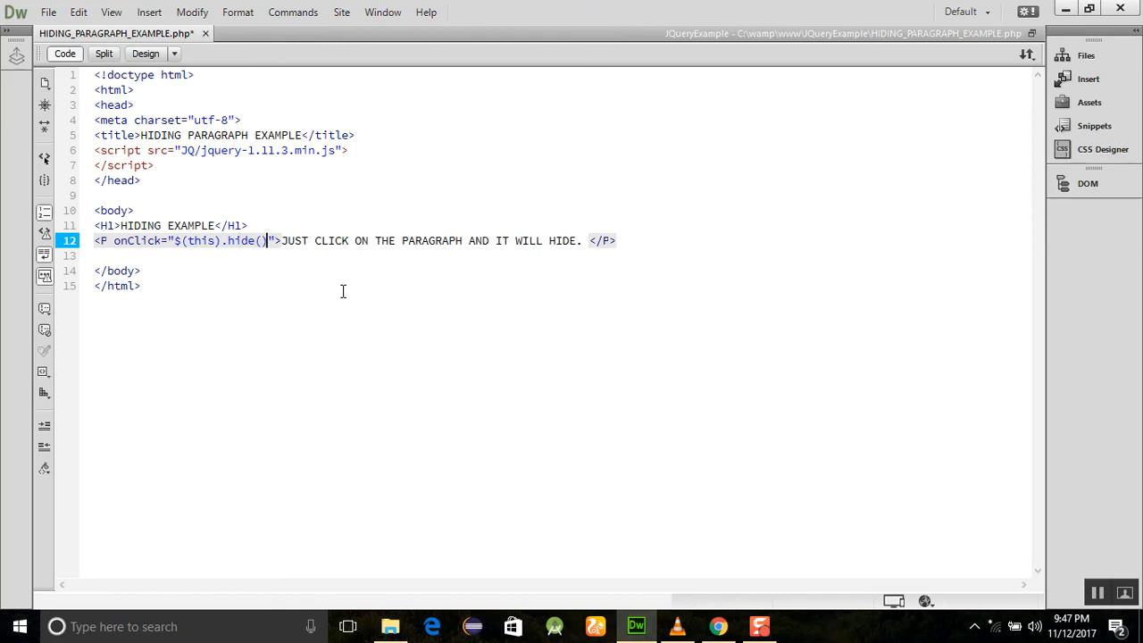
pyautogui.write(';')
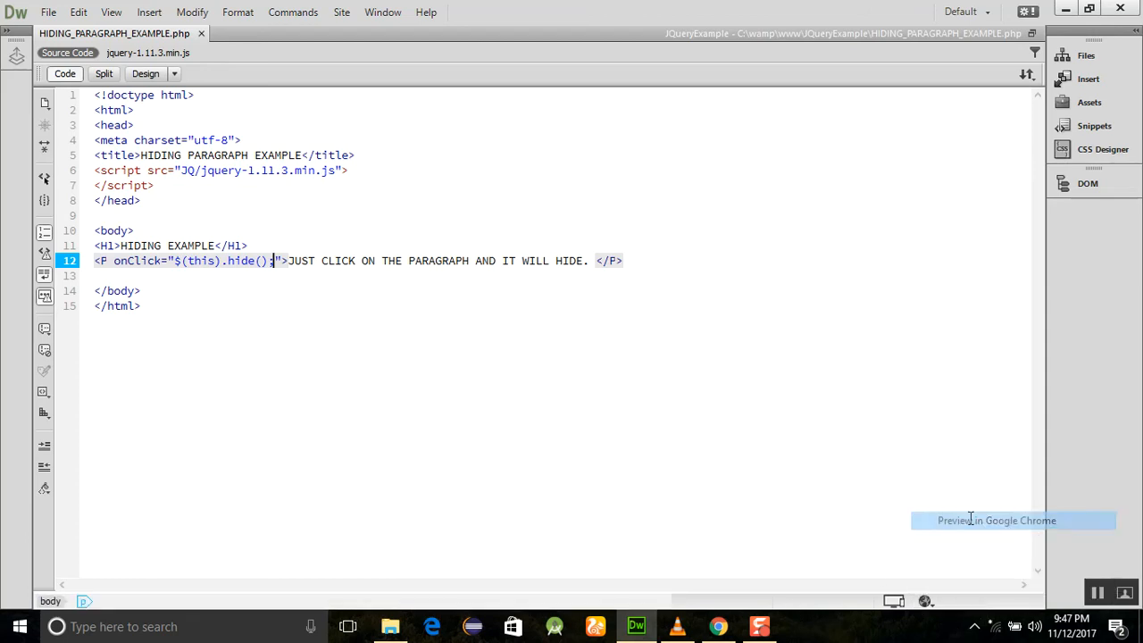
# Step: Preview in Google Chrome, click the paragraph to confirm it vanishes, then return to Dreamweaver
pyautogui.click(997, 520)
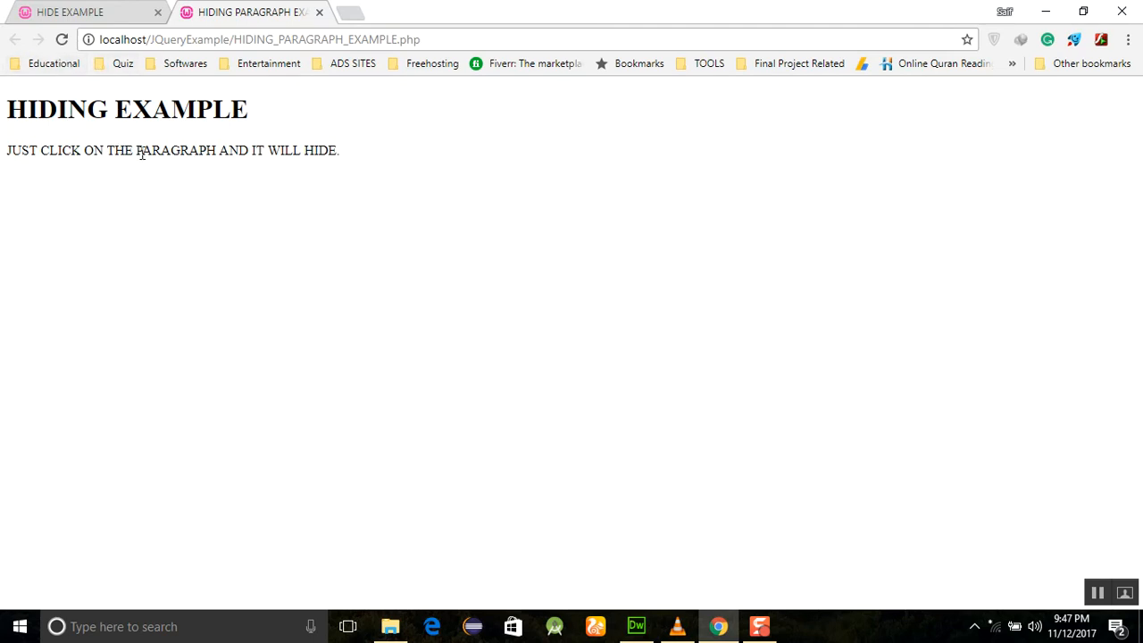
pyautogui.click(172, 150)
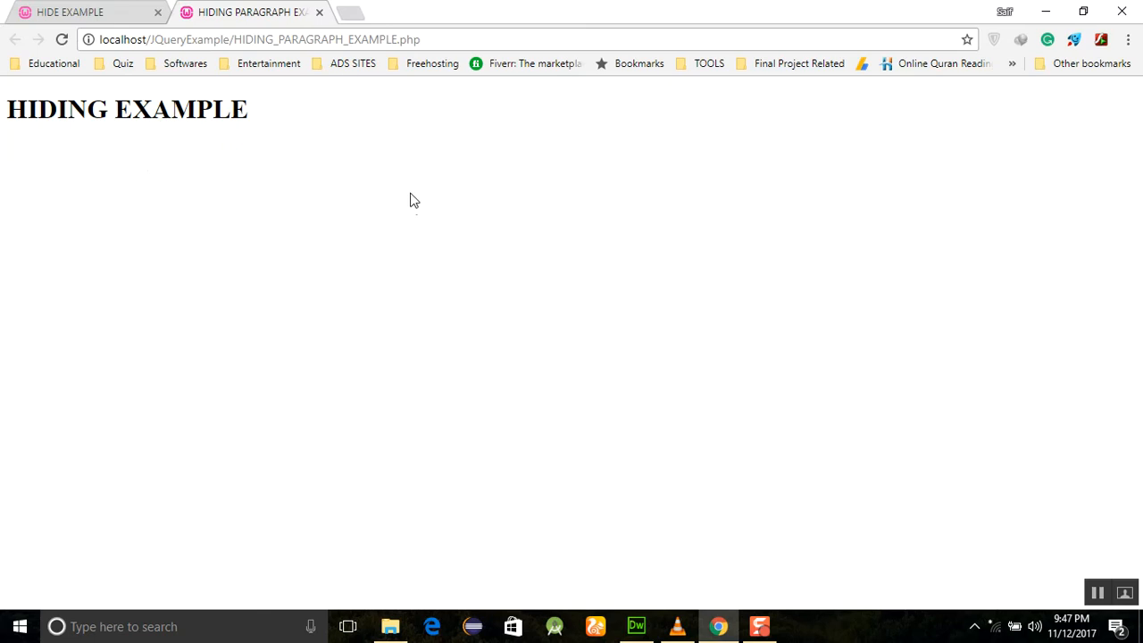
pyautogui.moveTo(719, 473)
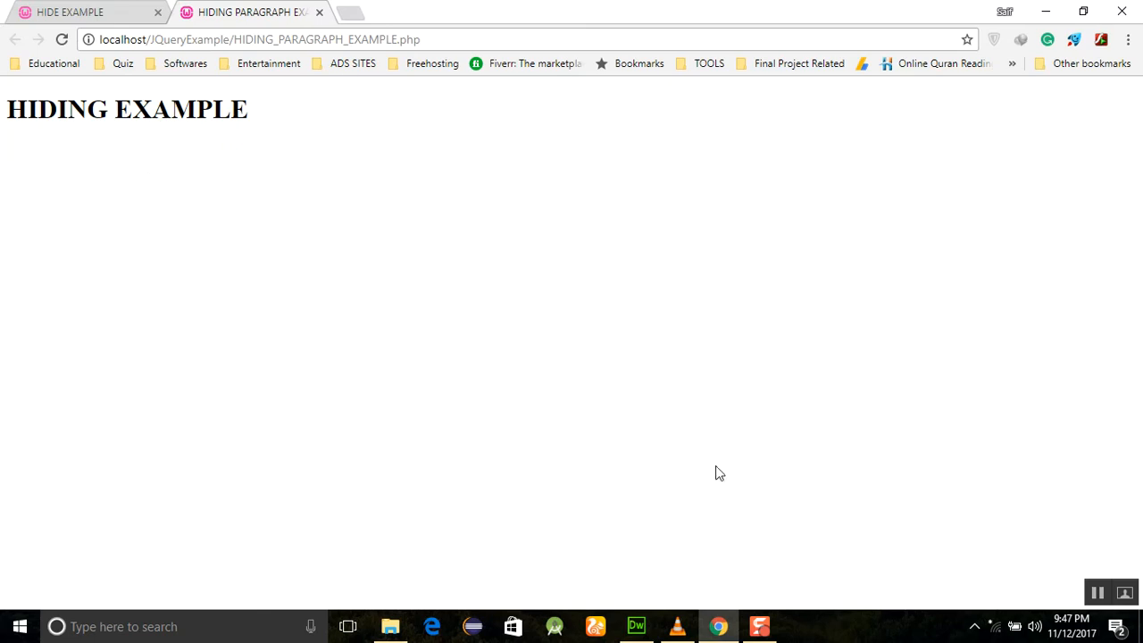
pyautogui.click(636, 626)
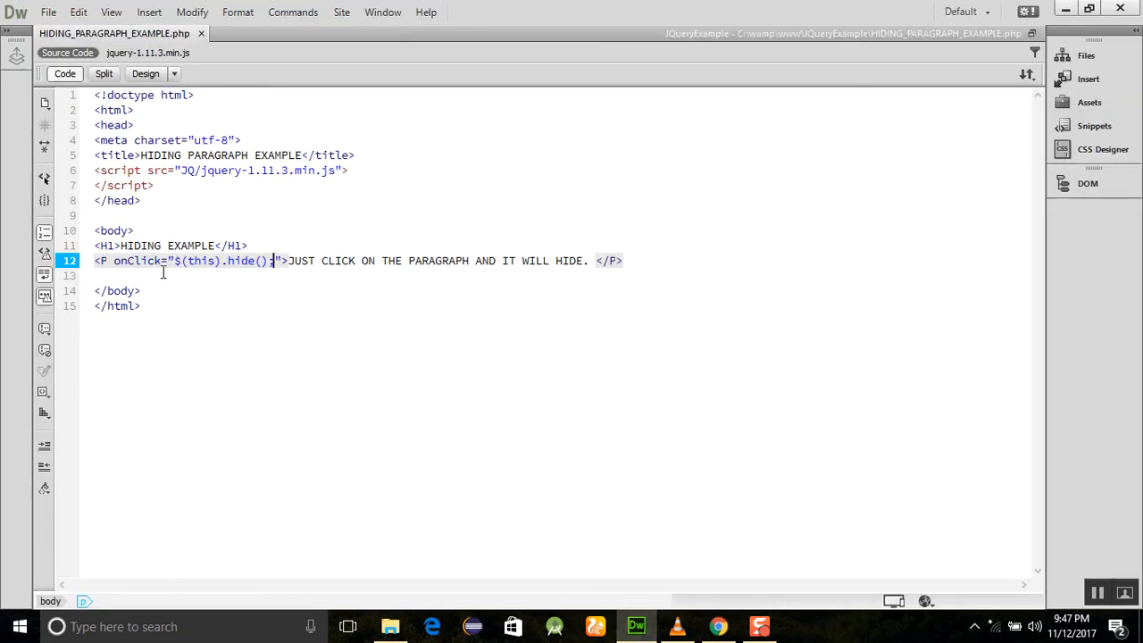